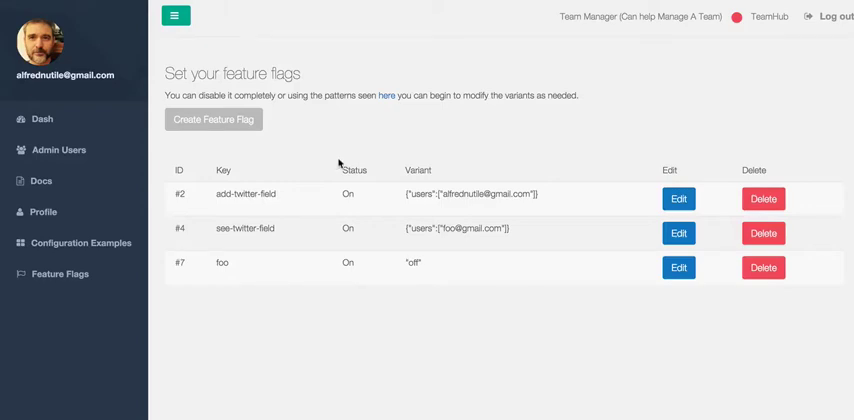
mouse_move(417, 192)
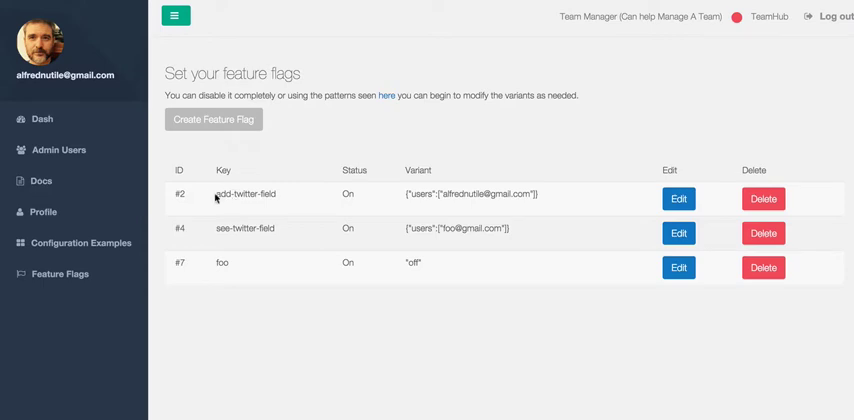
Review the add-twitter-field flag key and the user administration pages, then return to feature flags.
double_click(245, 194)
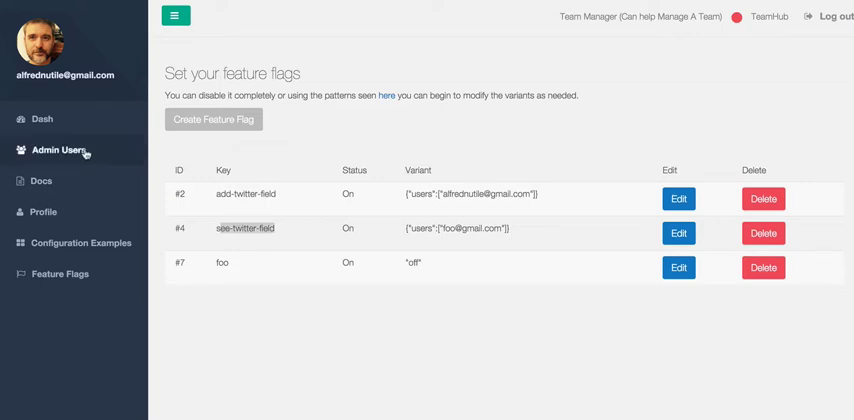
click(58, 149)
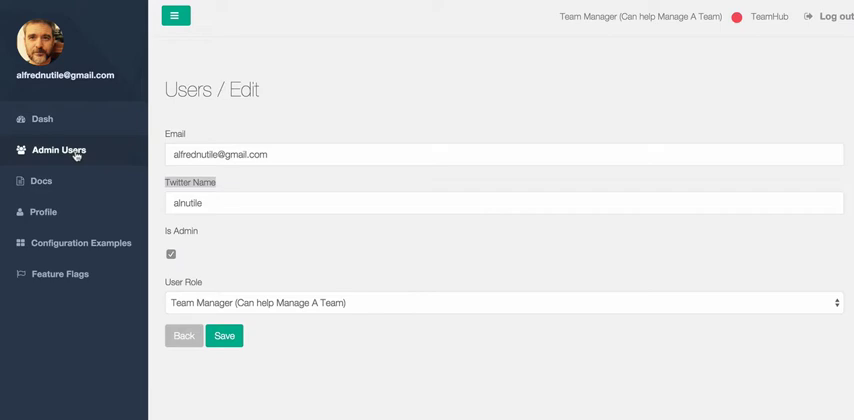
mouse_move(45, 212)
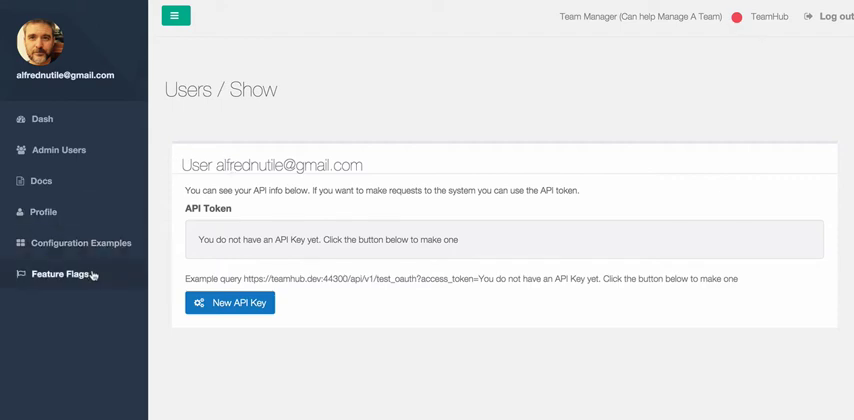
click(60, 273)
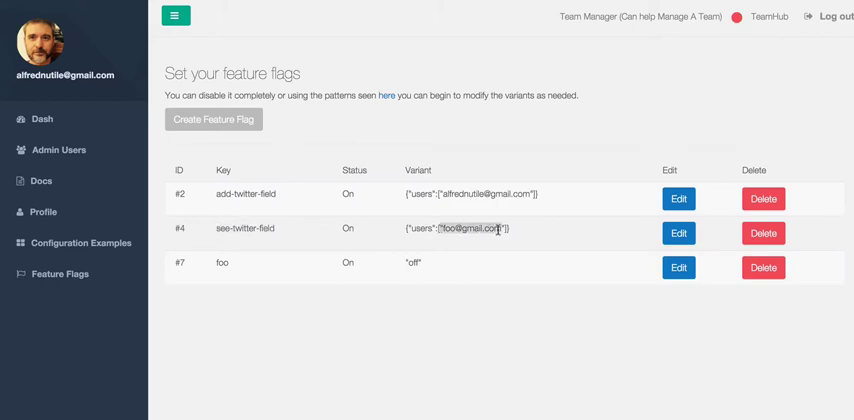
mouse_move(408, 225)
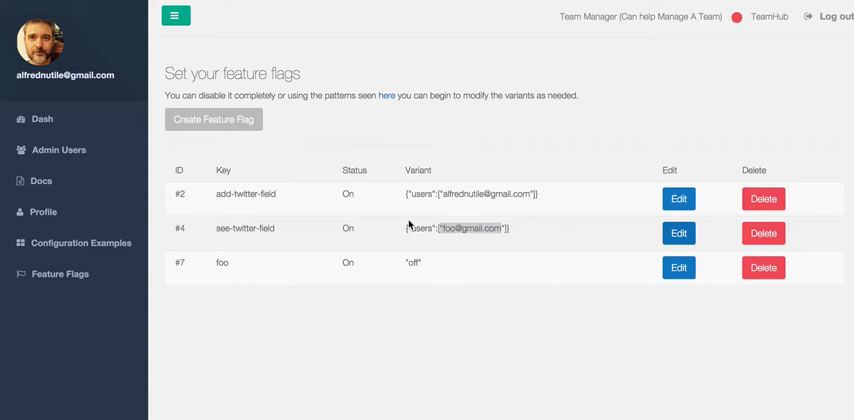
Change the see-twitter-field variant from foo to alfrednutile and save it.
click(678, 233)
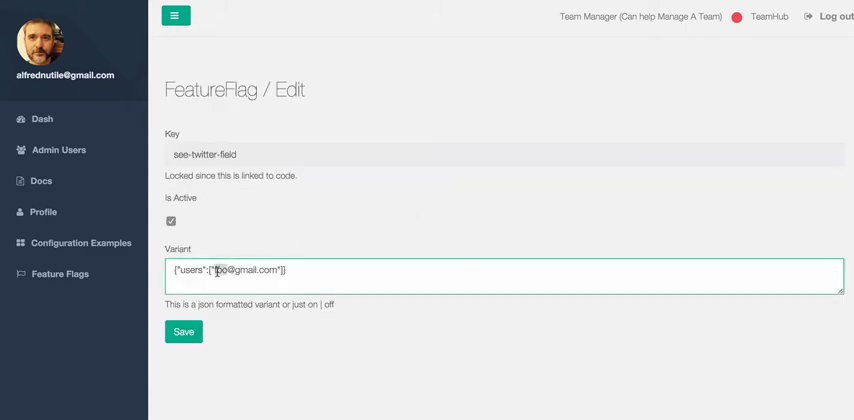
text(alfrednutile)
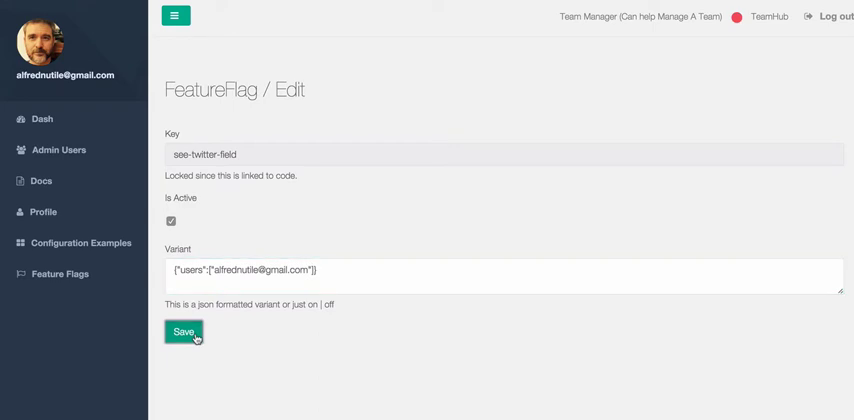
click(183, 331)
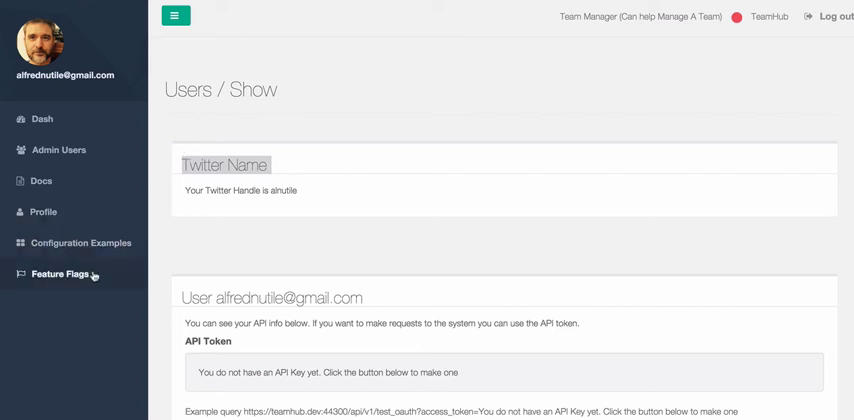
click(60, 273)
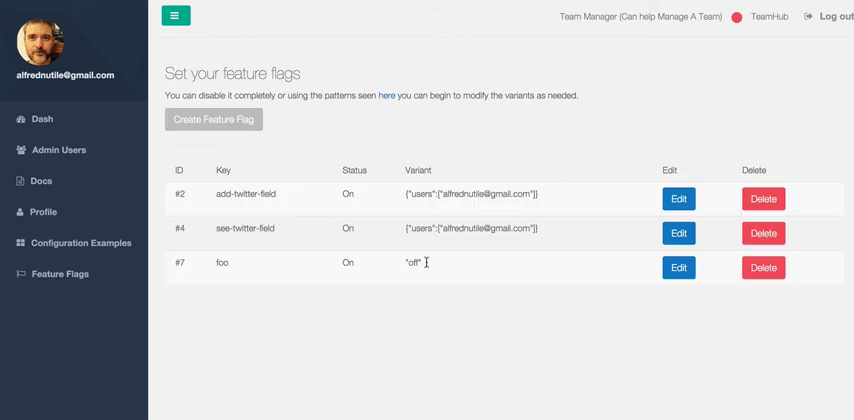
mouse_move(378, 228)
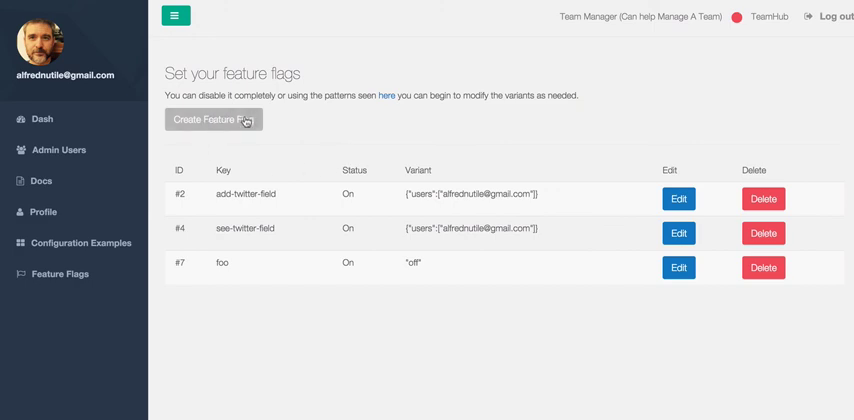
mouse_move(297, 137)
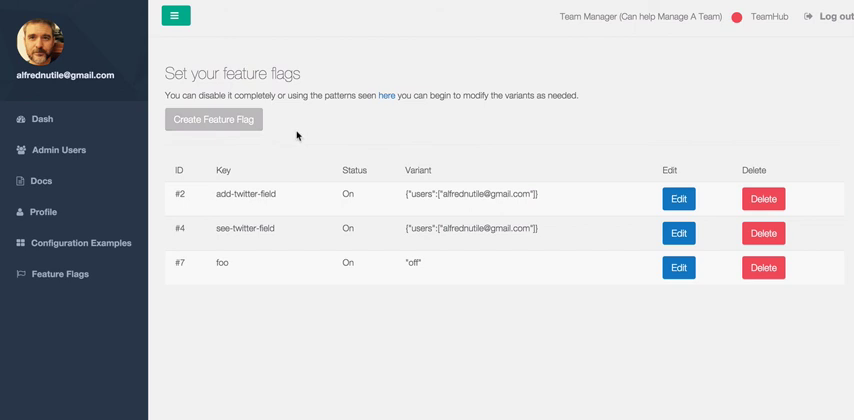